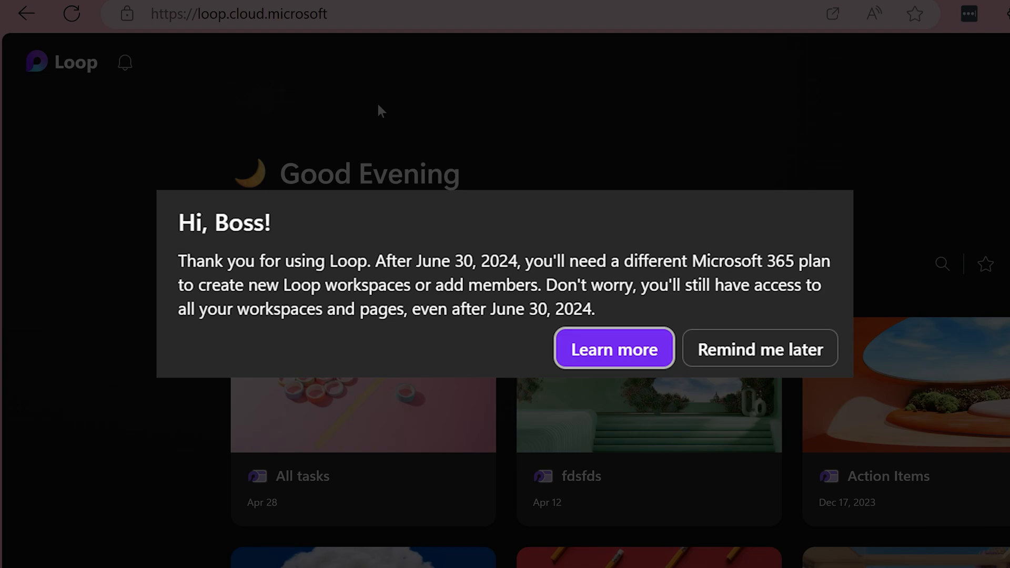
Dismiss the June 30, 2024 plan-change notice with 'Remind me later'
click(760, 348)
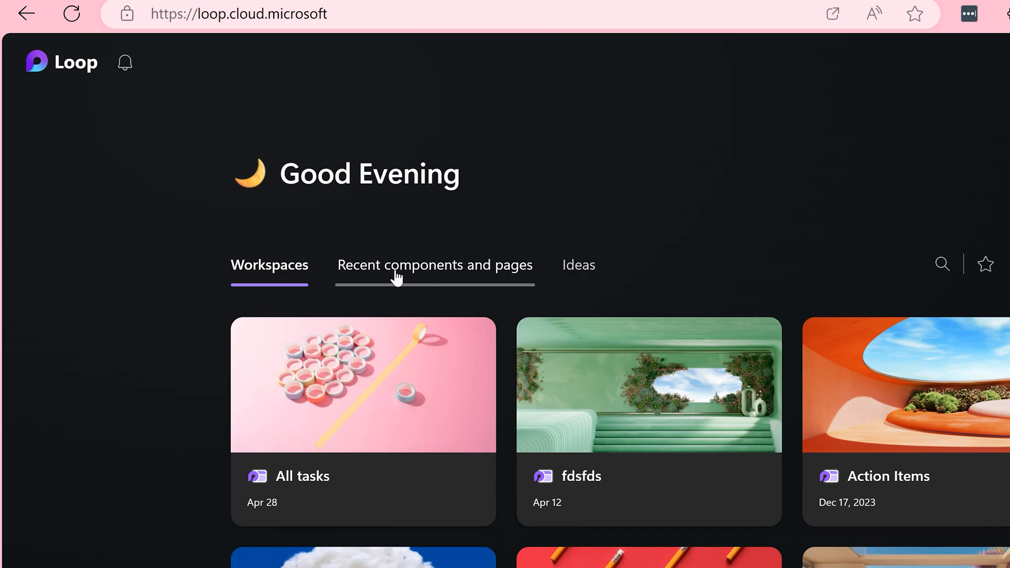
click(435, 266)
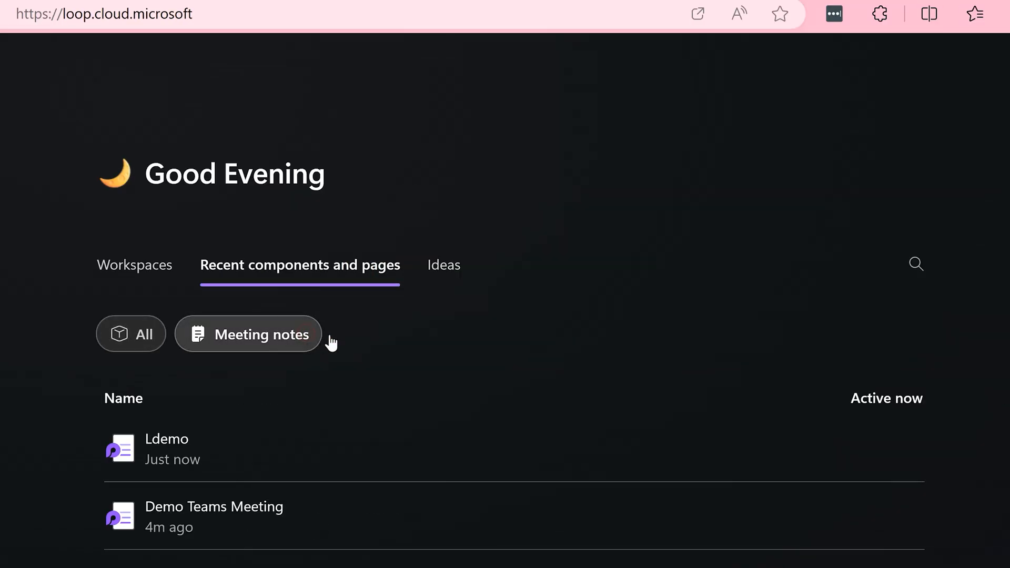
mouse_move(381, 415)
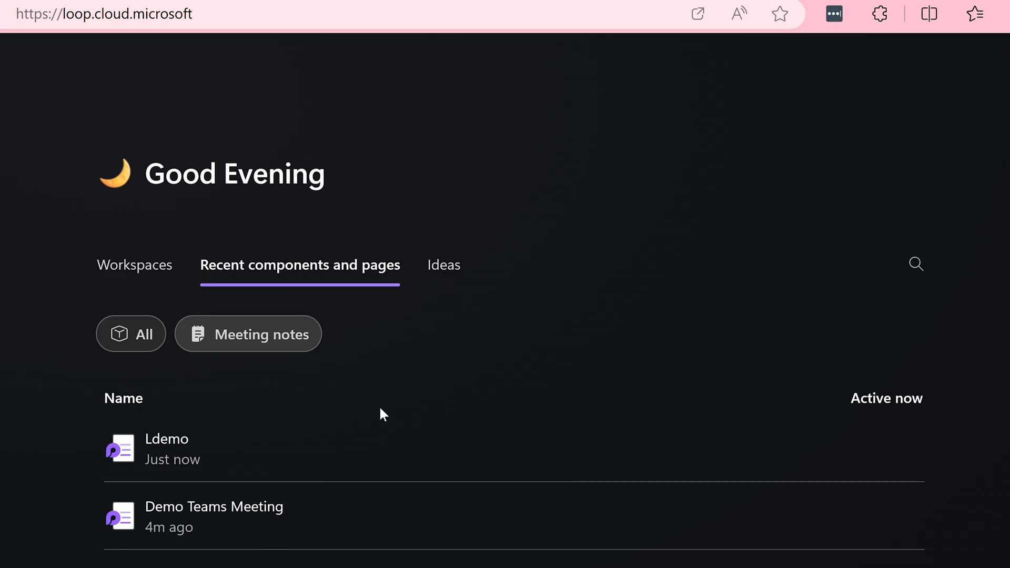
scroll(down, 3)
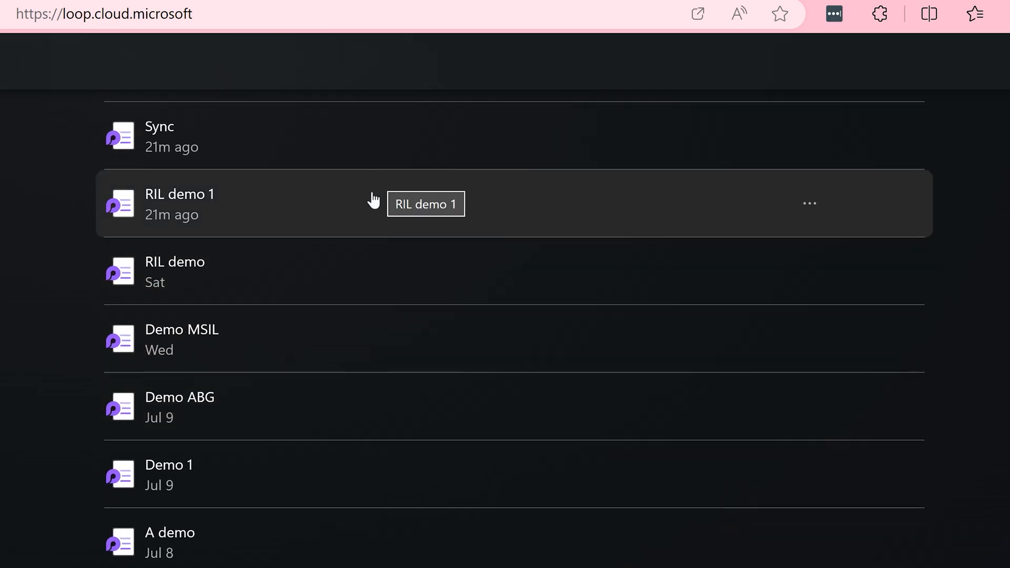
mouse_move(368, 224)
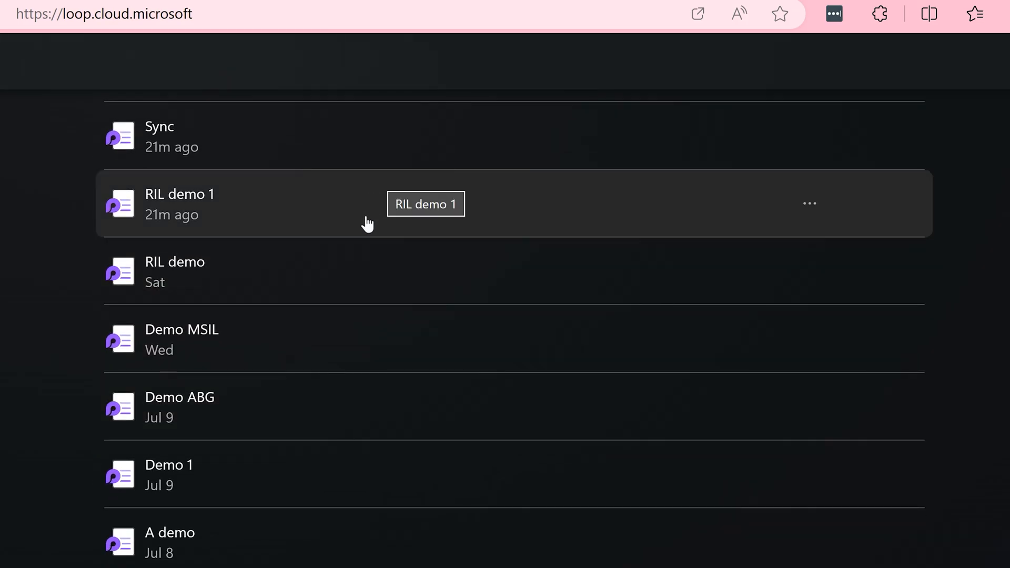
mouse_move(295, 425)
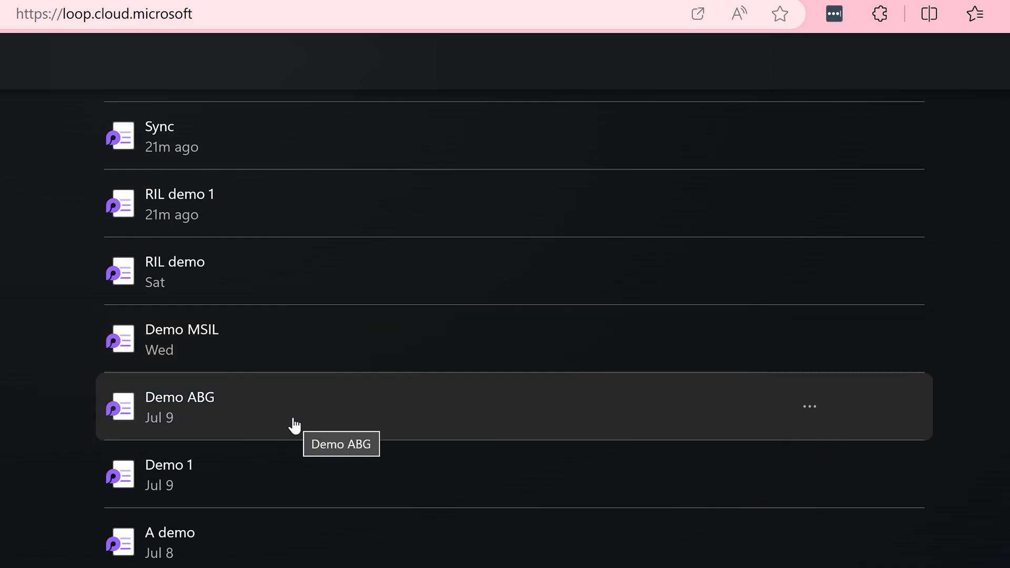
click(180, 406)
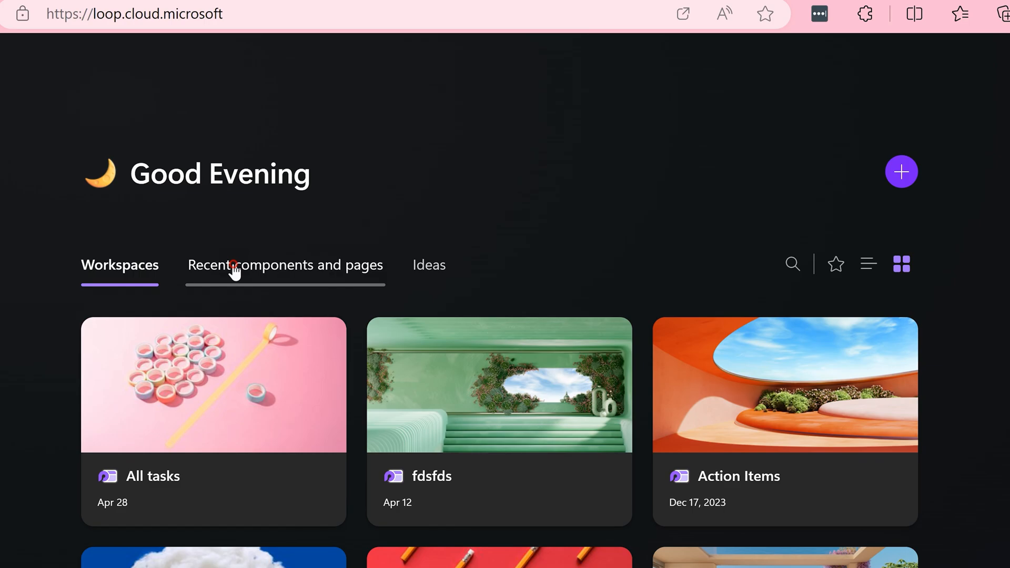
From Recent components and pages, search Loop for 'salary' to list the four matching pages
click(794, 264)
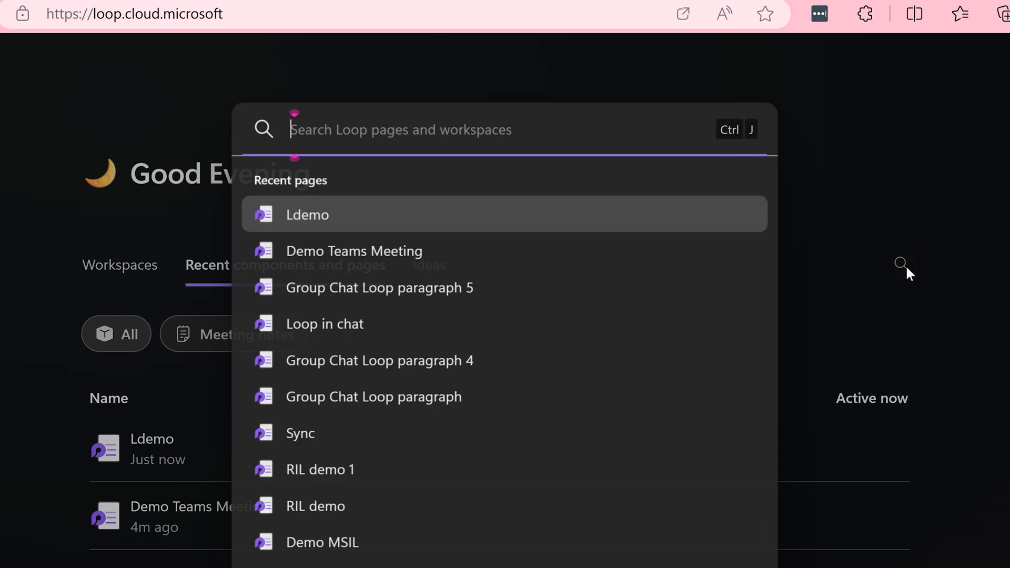
text(salary)
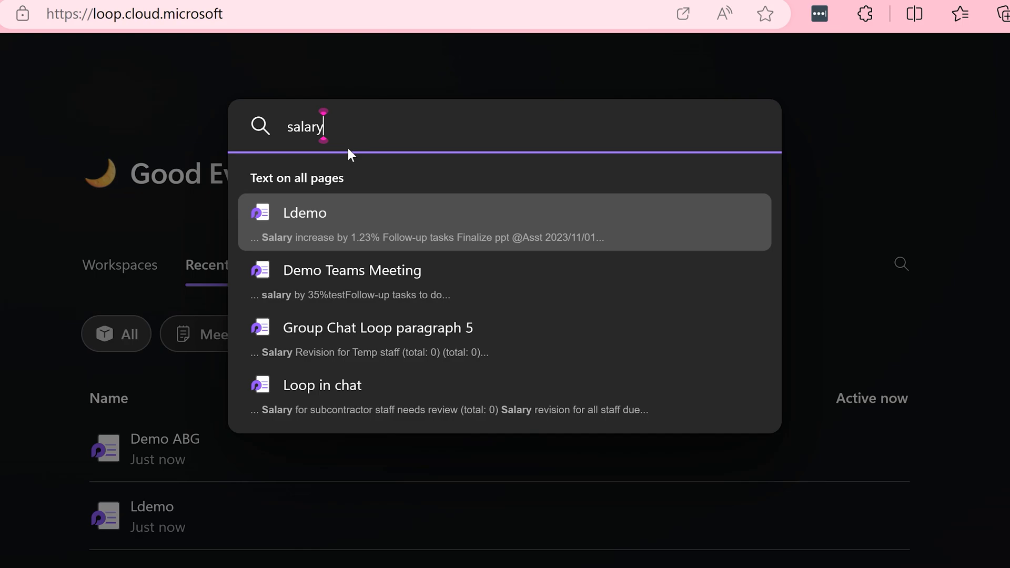
mouse_move(331, 227)
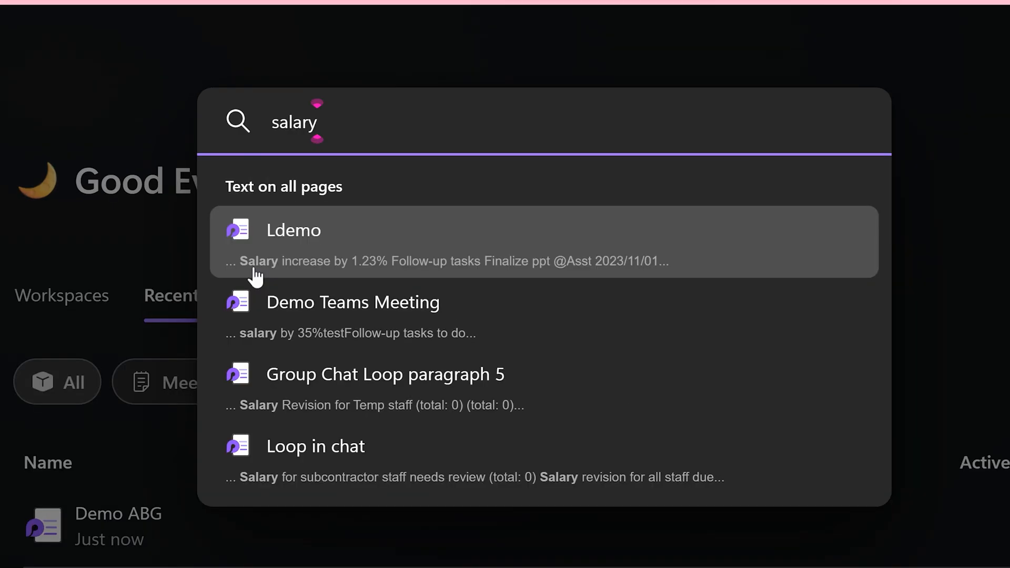
mouse_move(544, 313)
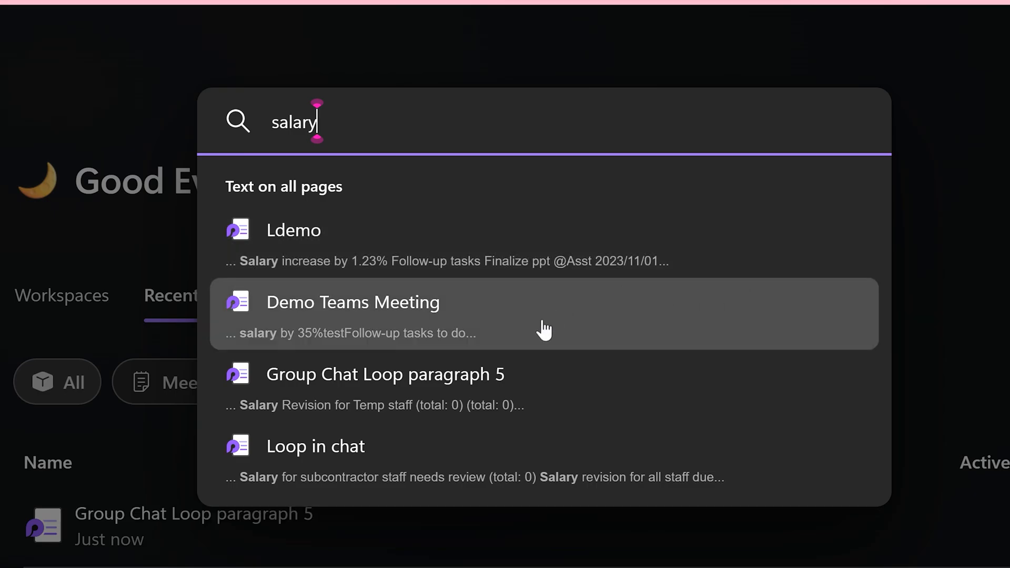
Open the Demo Teams Meeting result, review its 35% salary note and tasks, and return to search
click(353, 313)
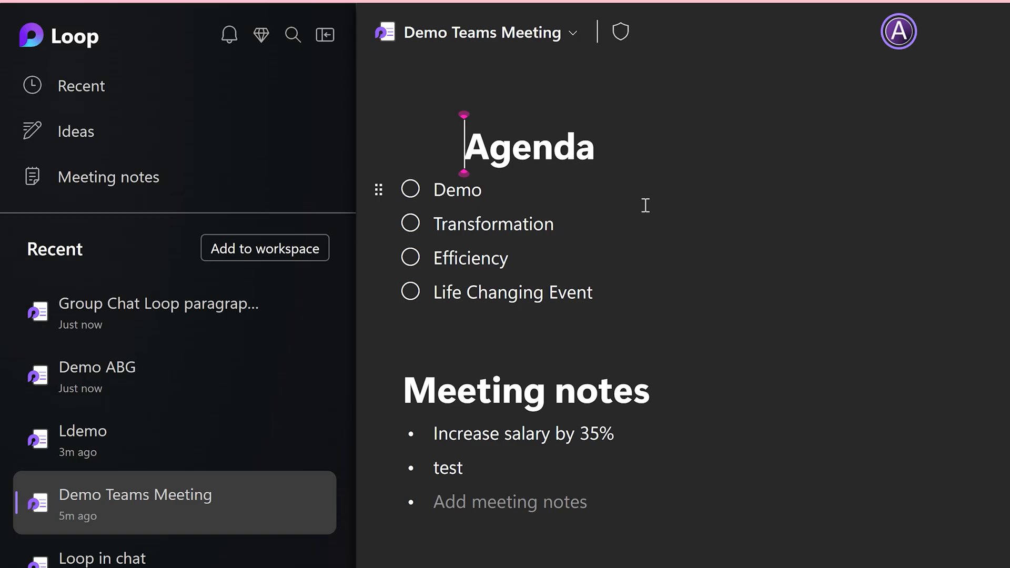
scroll(down, 3)
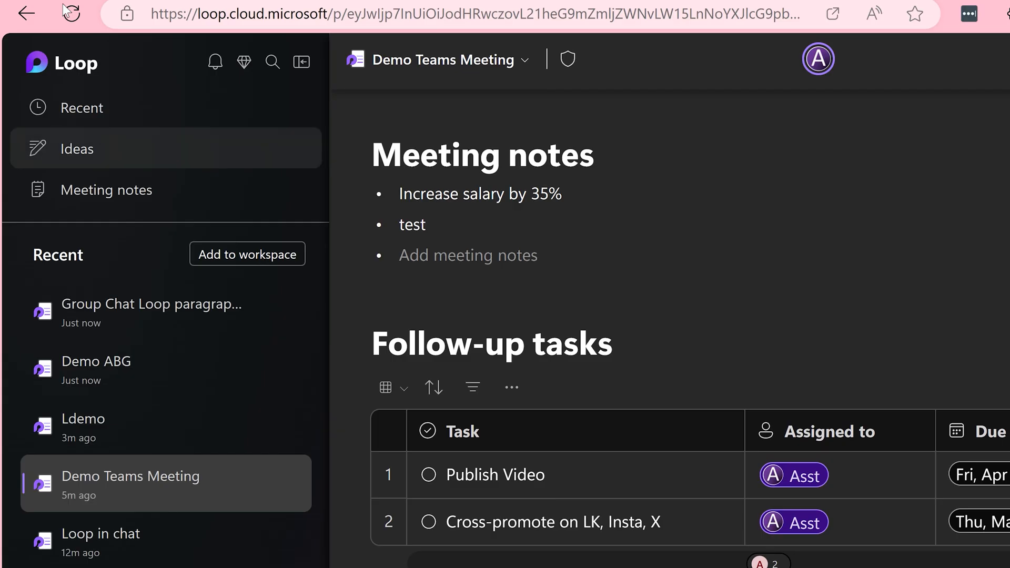
click(272, 61)
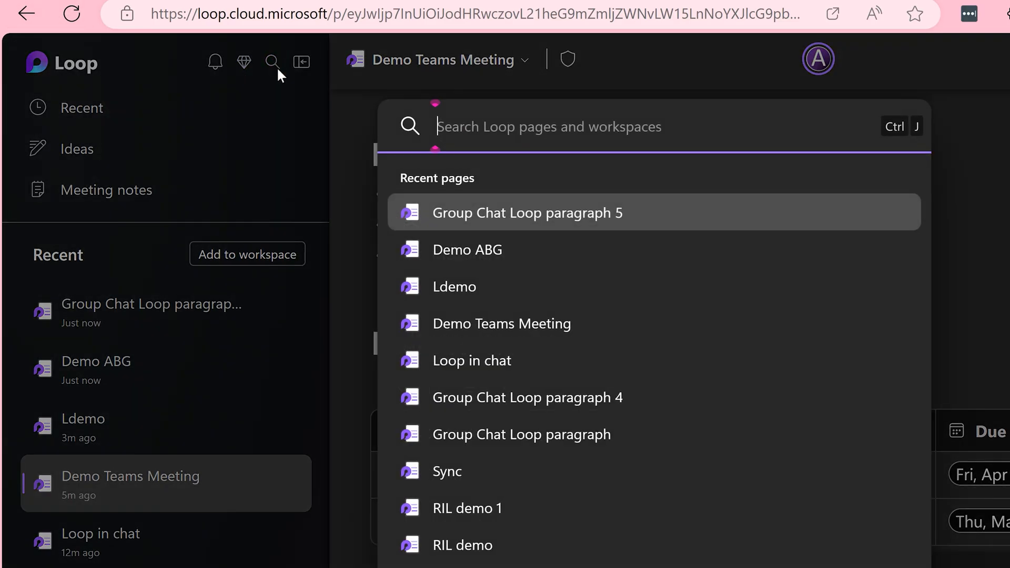
Search Loop for 'salary' again before moving to the Microsoft 365 home page
text(salary)
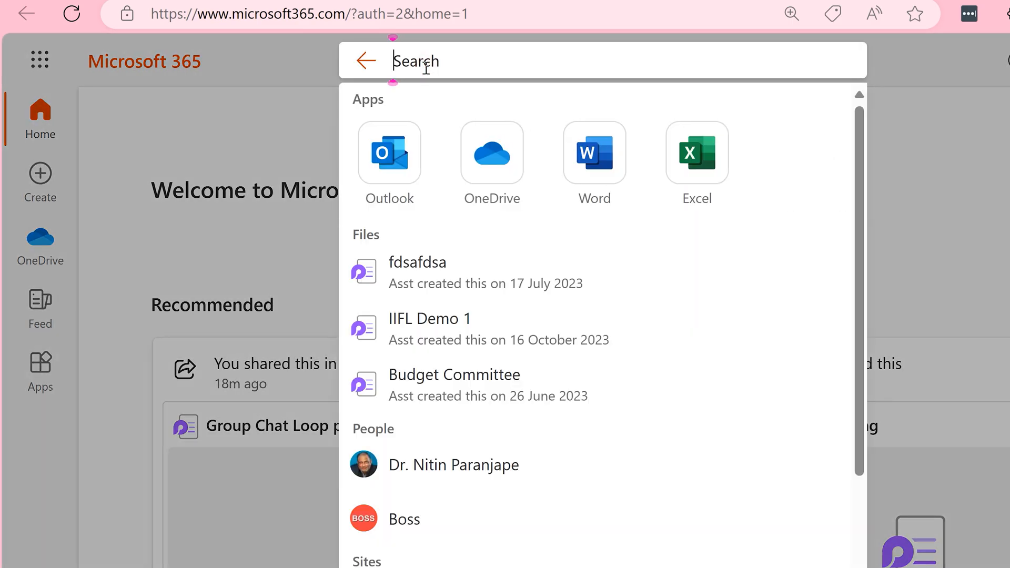
Search Microsoft 365 for 'salary' and show the full results page across all sources
text(salary)
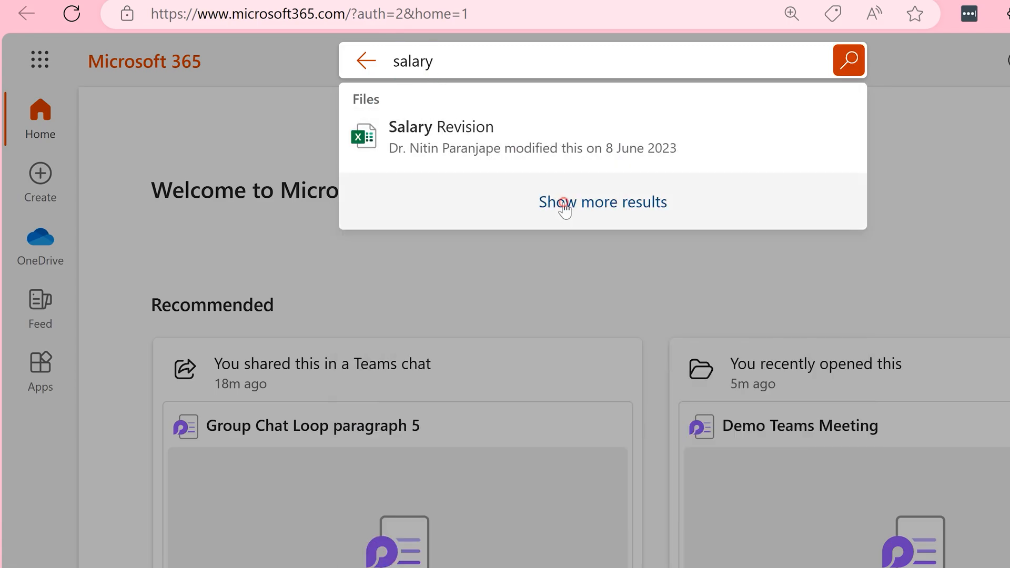
click(602, 202)
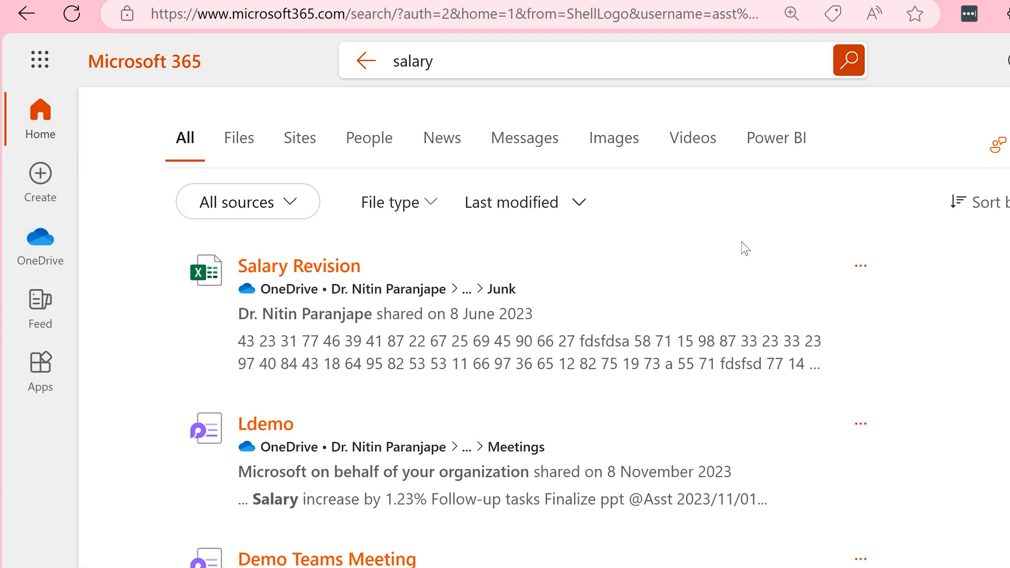
mouse_move(411, 213)
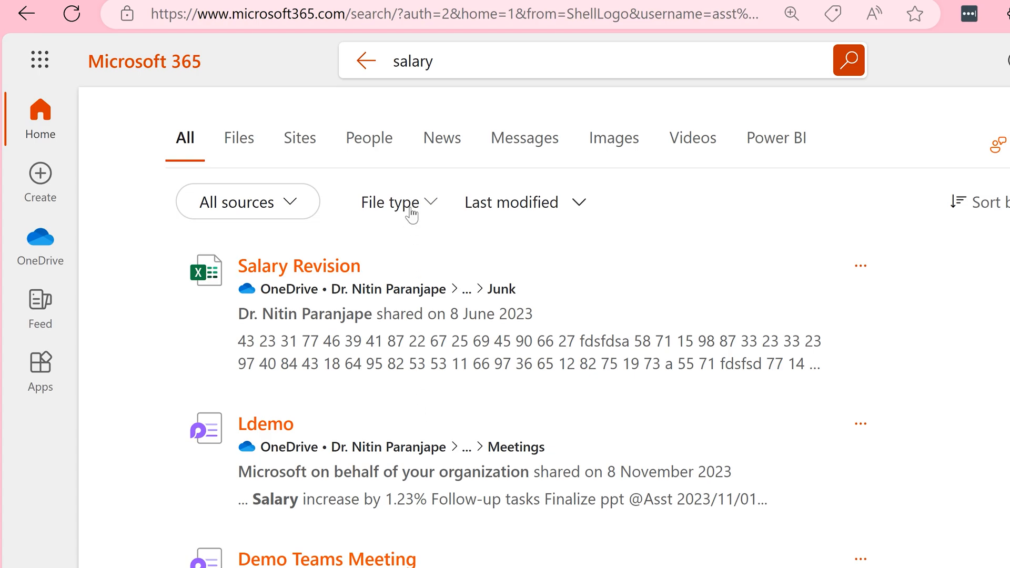
Filter the salary results by File type to Loop files only
click(398, 202)
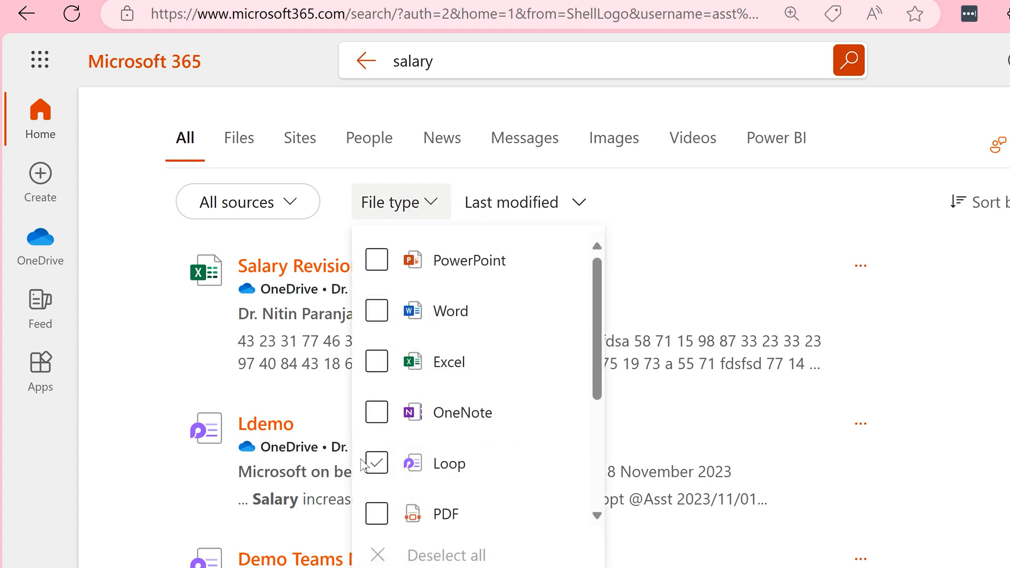
click(376, 463)
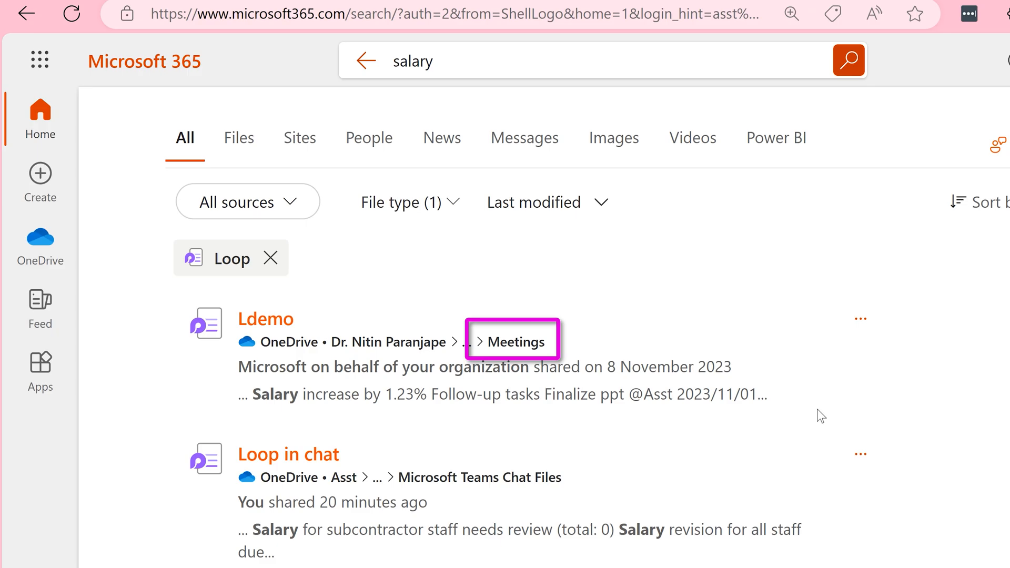
mouse_move(480, 476)
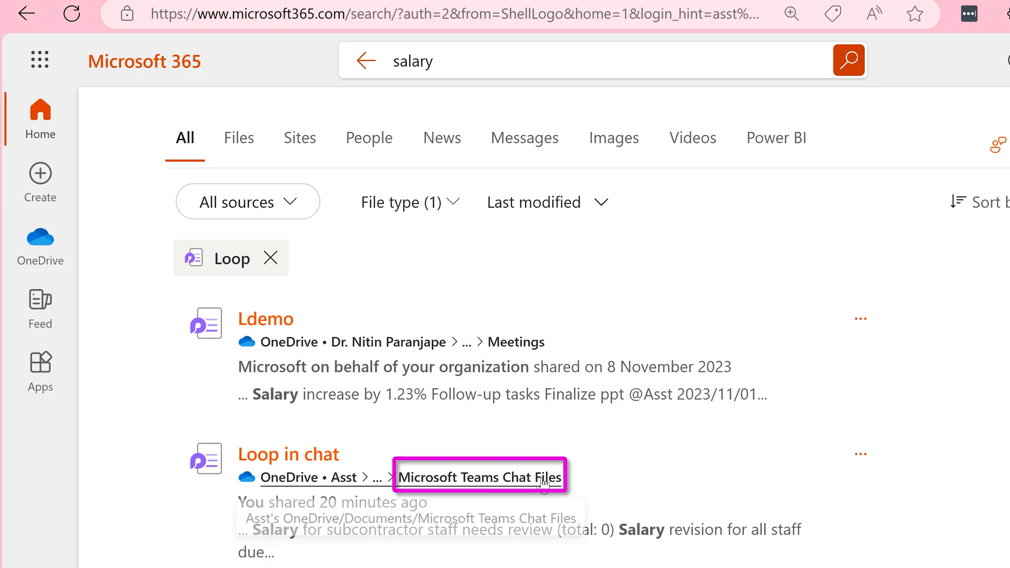
Type 'demo' and bring up the browser link options for the Ldemo result
text(demo)
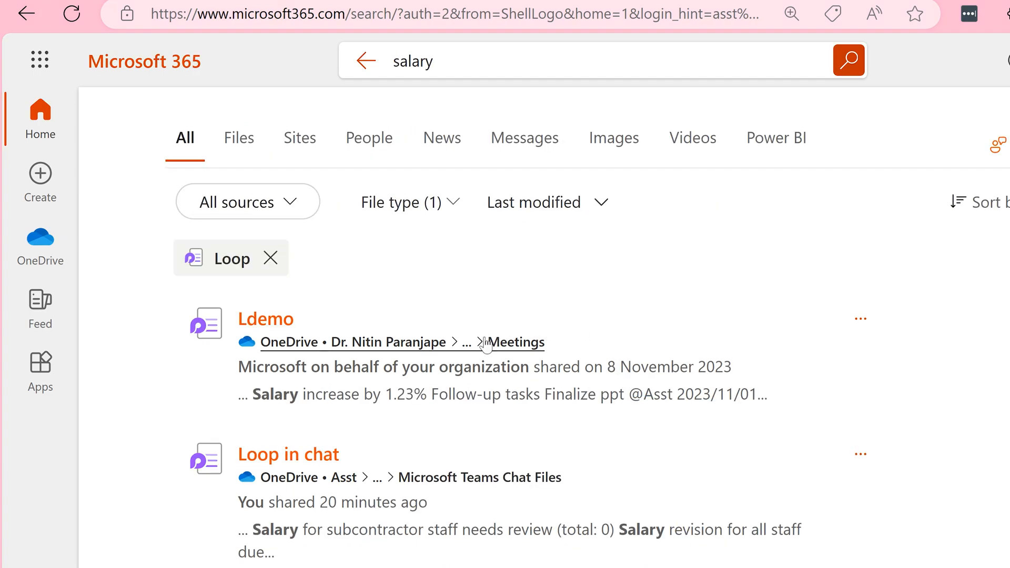
right_click(266, 319)
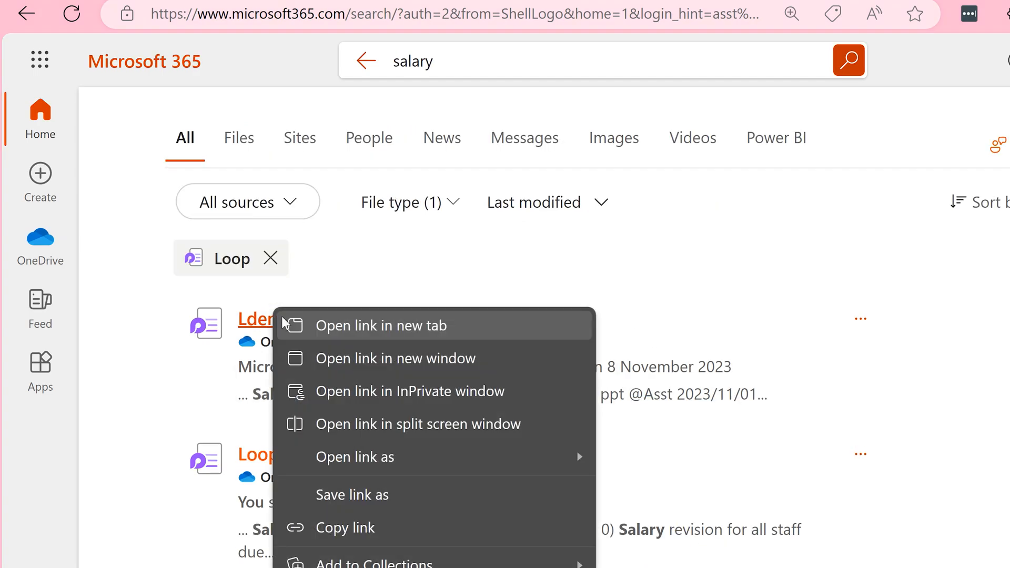
mouse_move(394, 359)
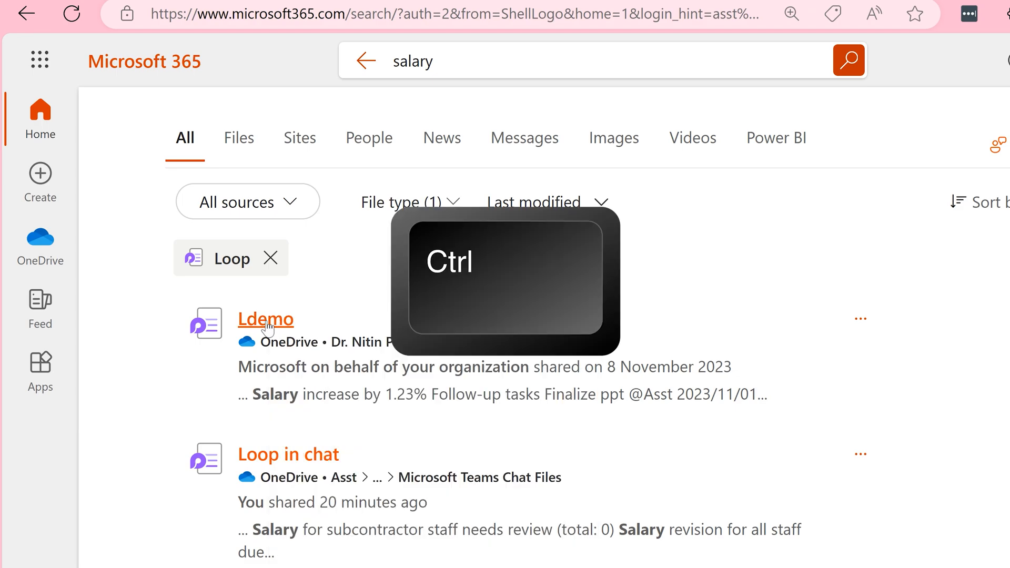
Open the Ldemo meeting-notes page in a new tab with Ctrl+click
key(ctrl)
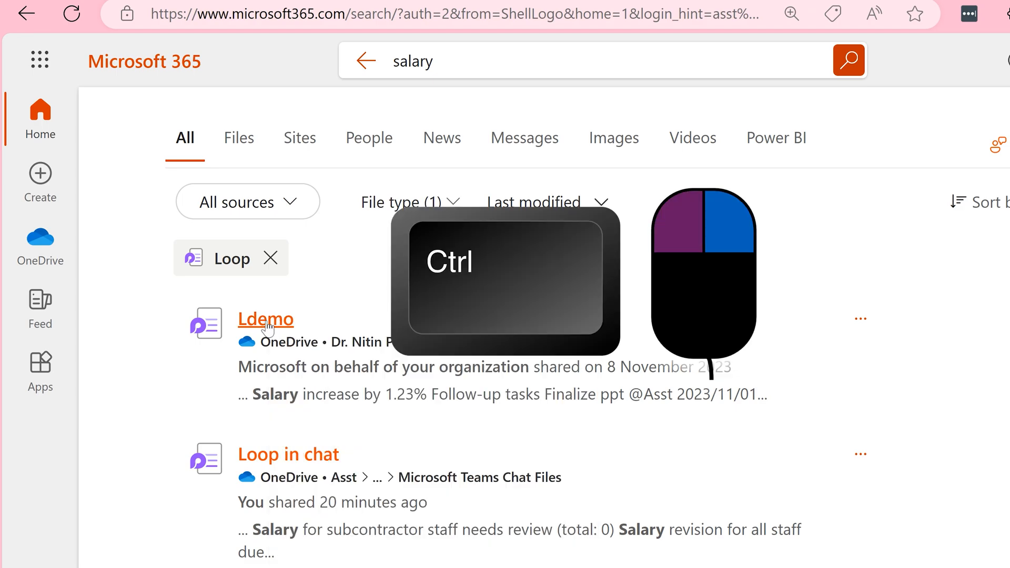
click(265, 319)
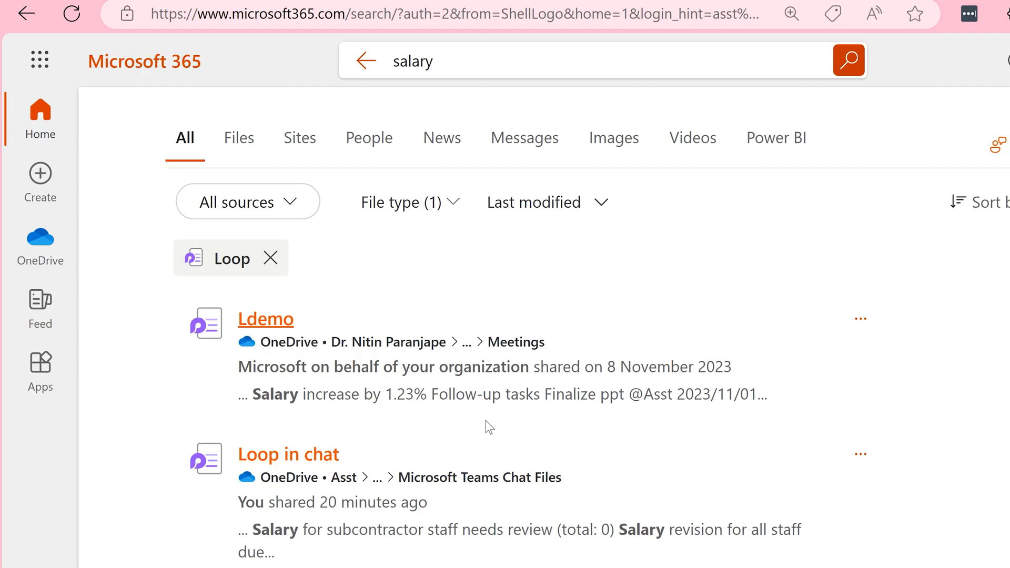
mouse_move(490, 435)
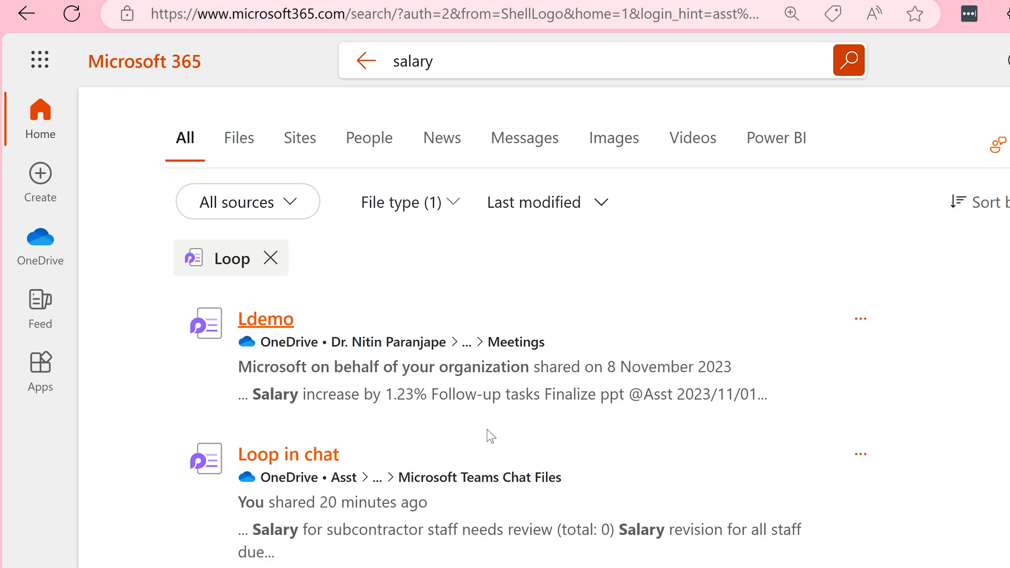